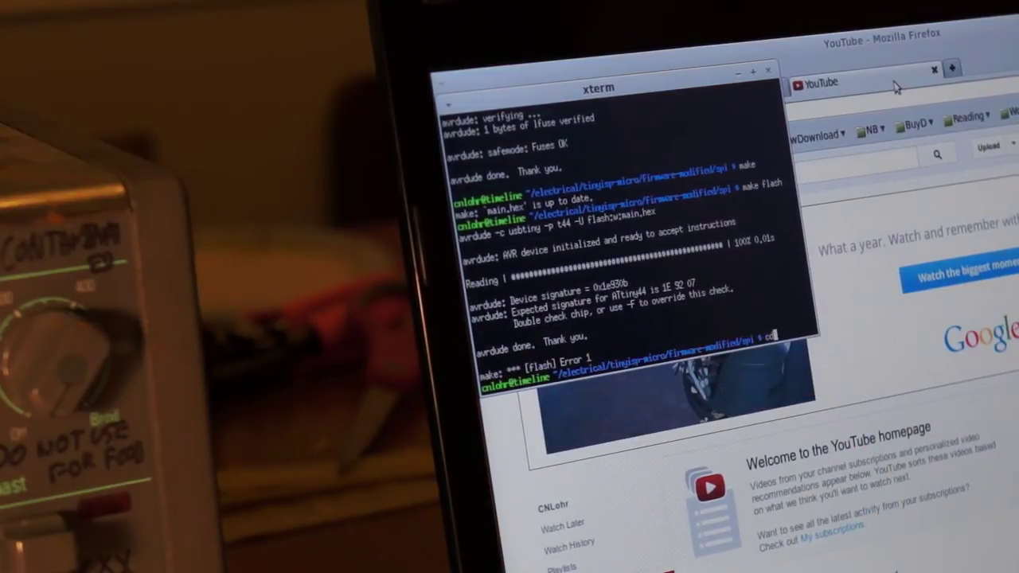
pyautogui.write('cd electrical/')
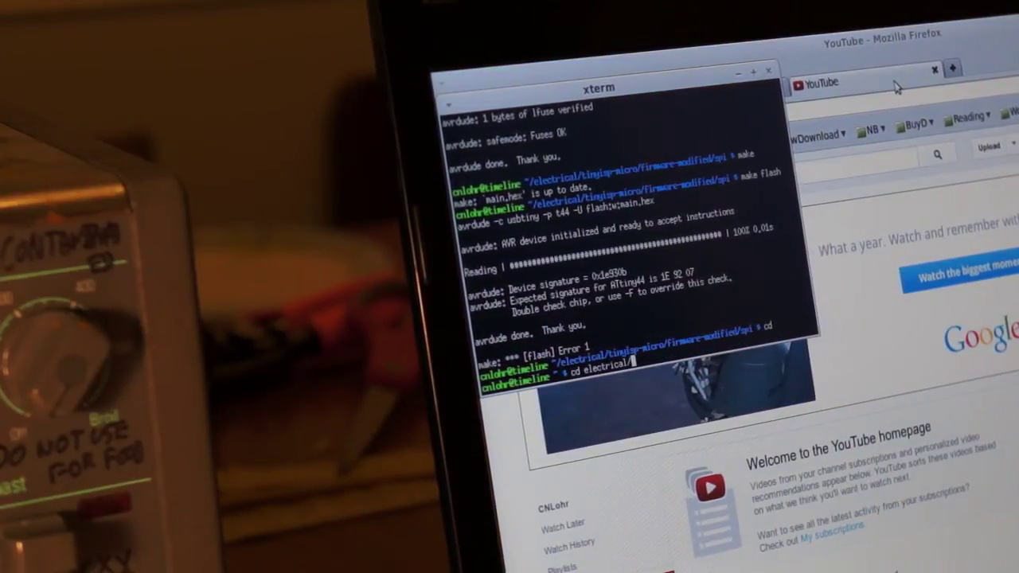